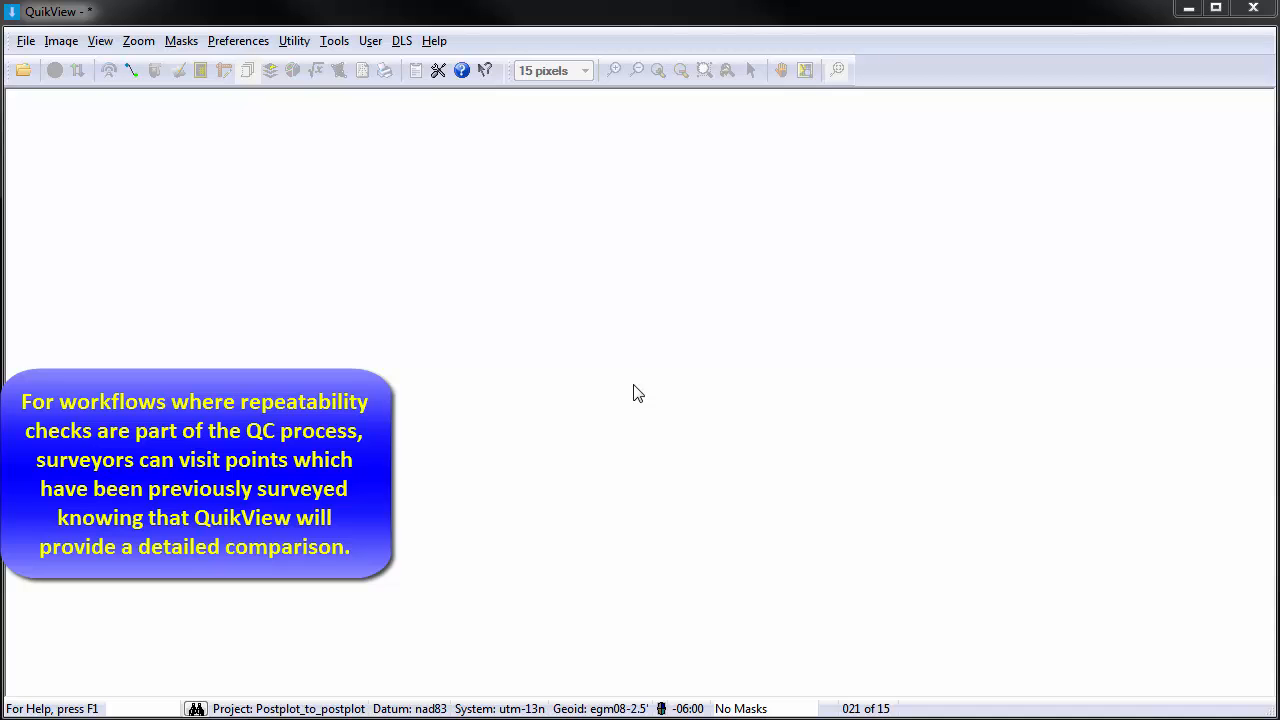
{"action": "mouse_move", "coordinate": [164, 156]}
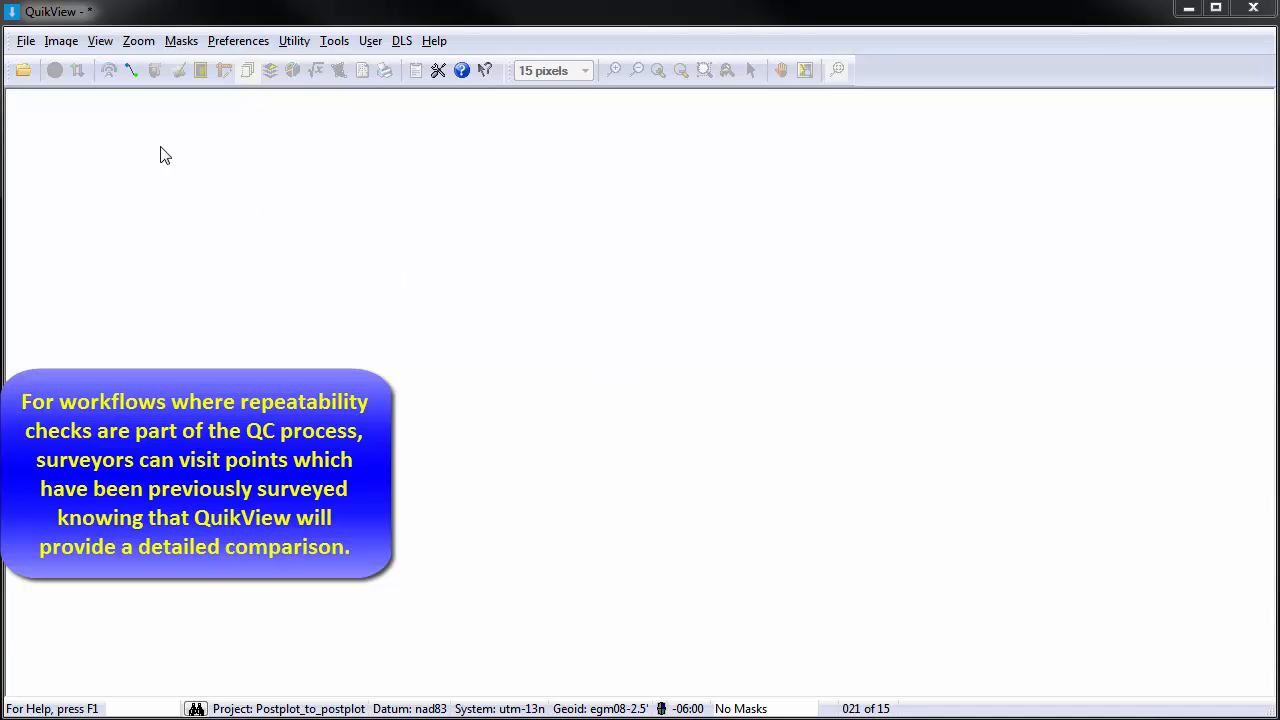
- Load Seismic_Day2.job with Point ID as the station name field and dismiss the summary
{"action": "left_click", "coordinate": [24, 70]}
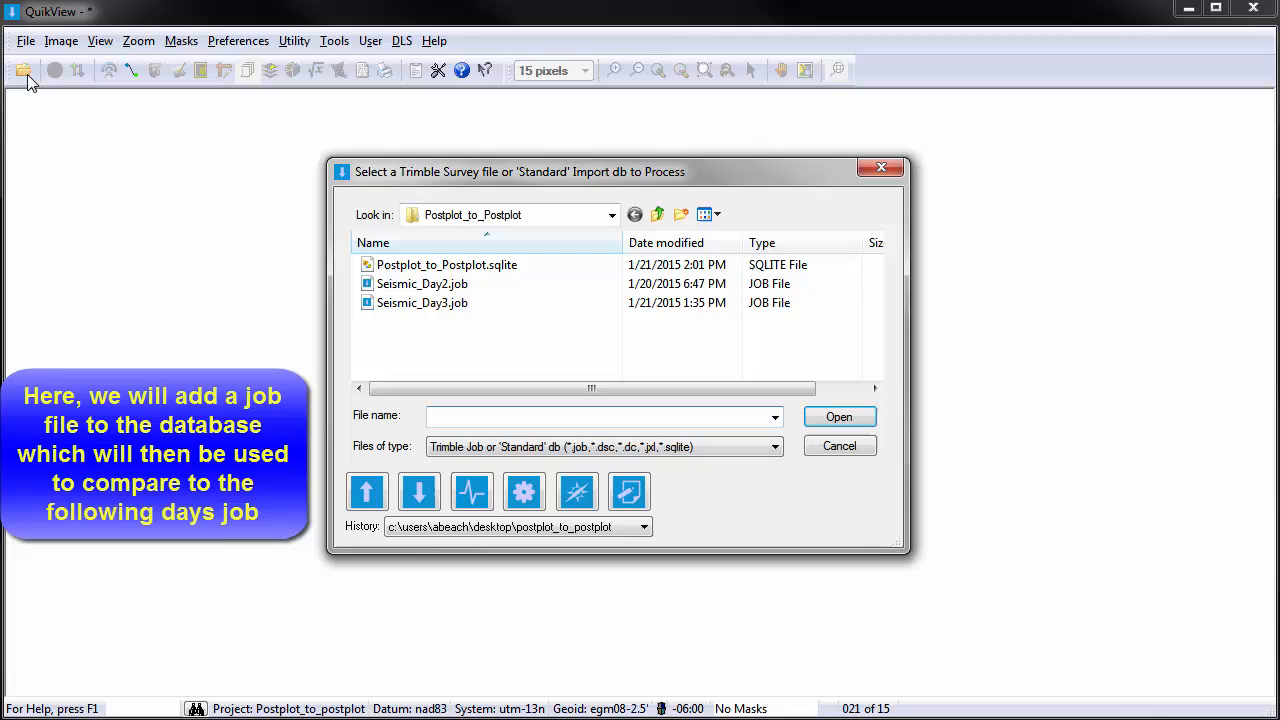
{"action": "left_click", "coordinate": [422, 284]}
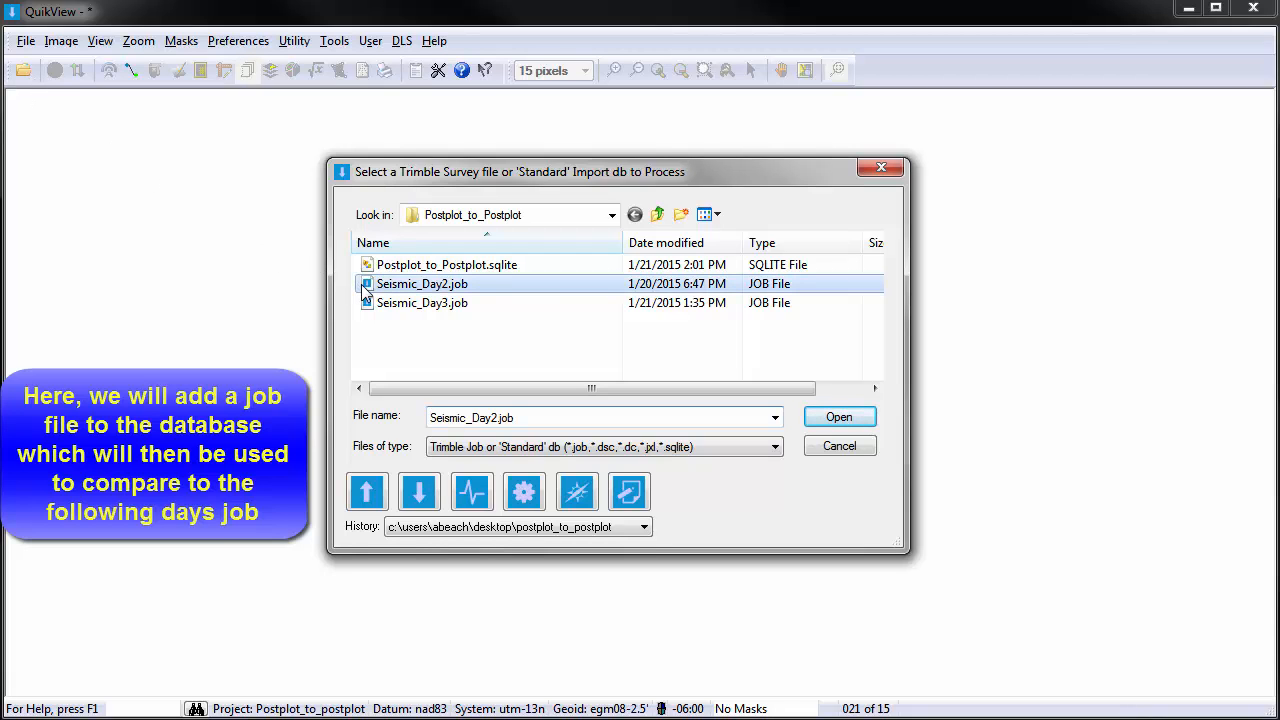
{"action": "left_click", "coordinate": [838, 416]}
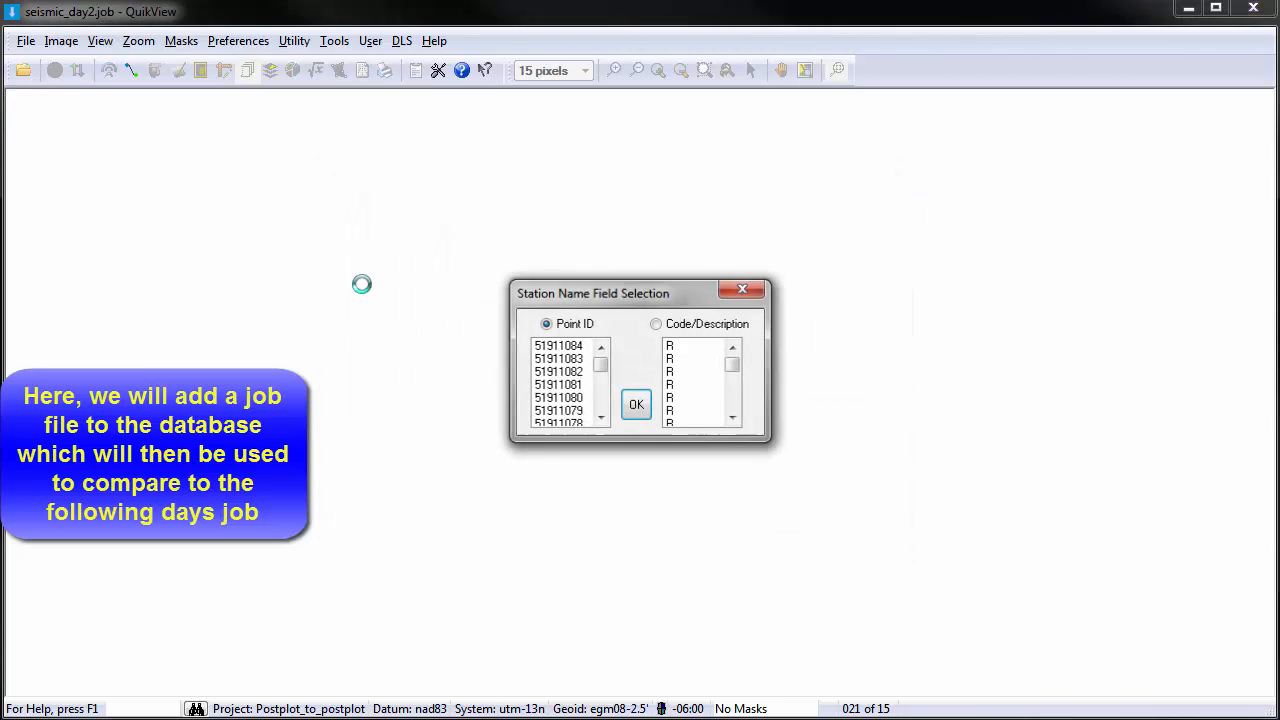
{"action": "left_click", "coordinate": [636, 404]}
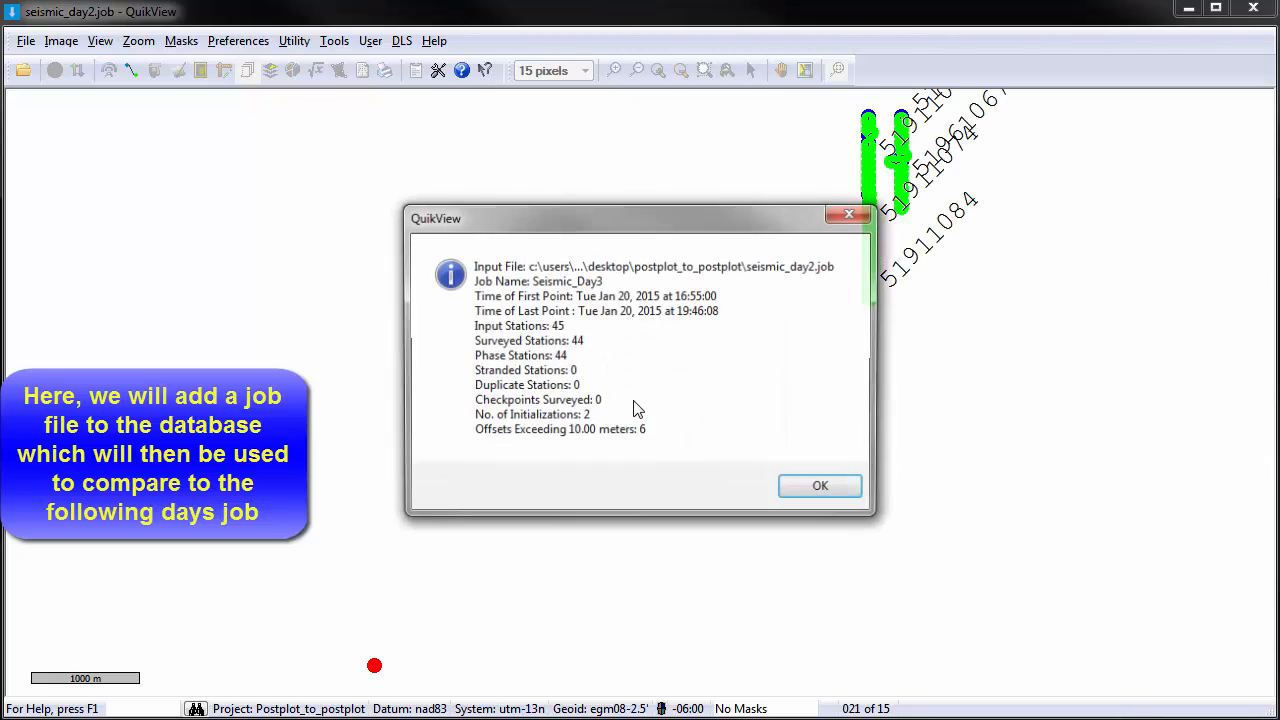
{"action": "left_click", "coordinate": [820, 486]}
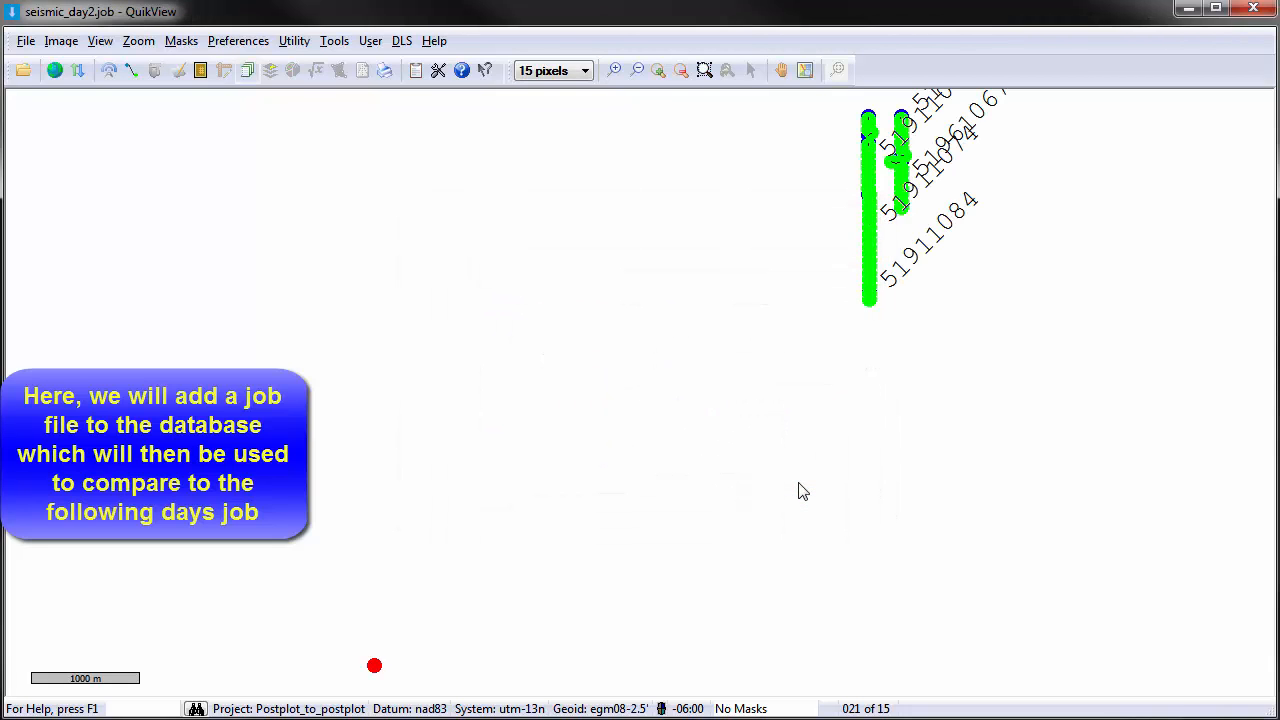
{"action": "left_click", "coordinate": [56, 70]}
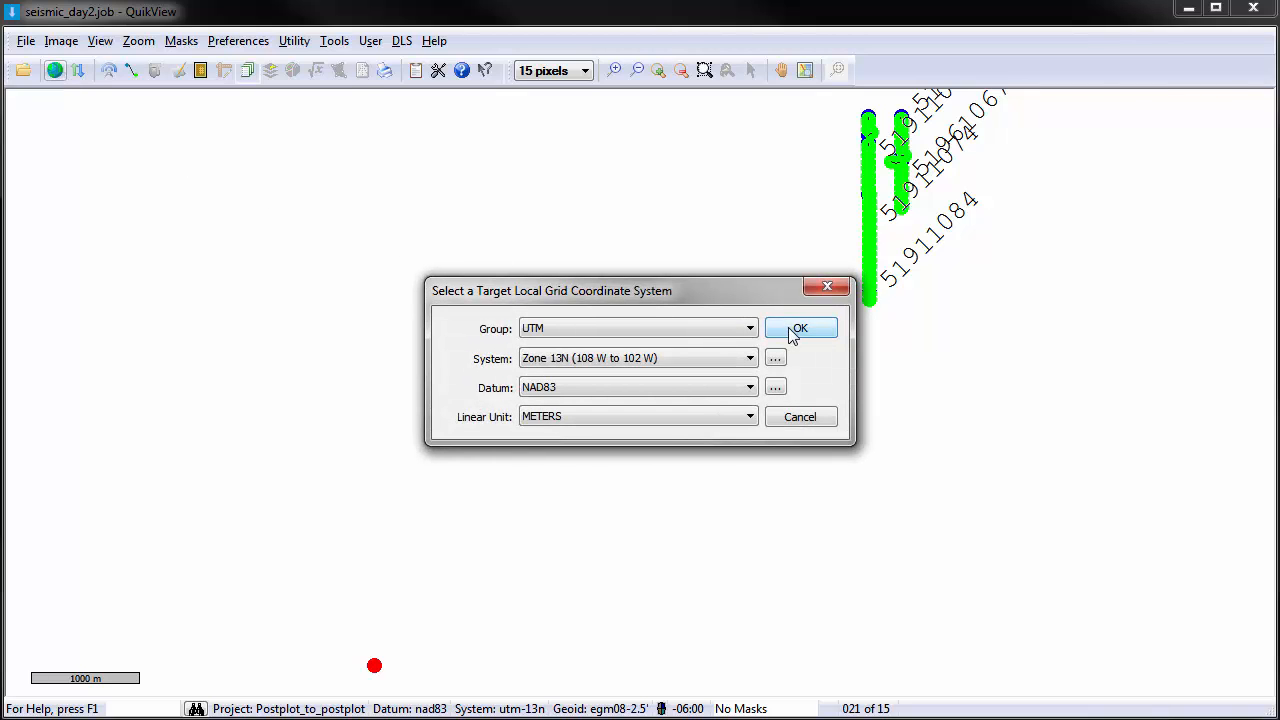
- Confirm UTM Zone 13N NAD83 as the target grid and compute EGM08 geoid heights
{"action": "left_click", "coordinate": [800, 328]}
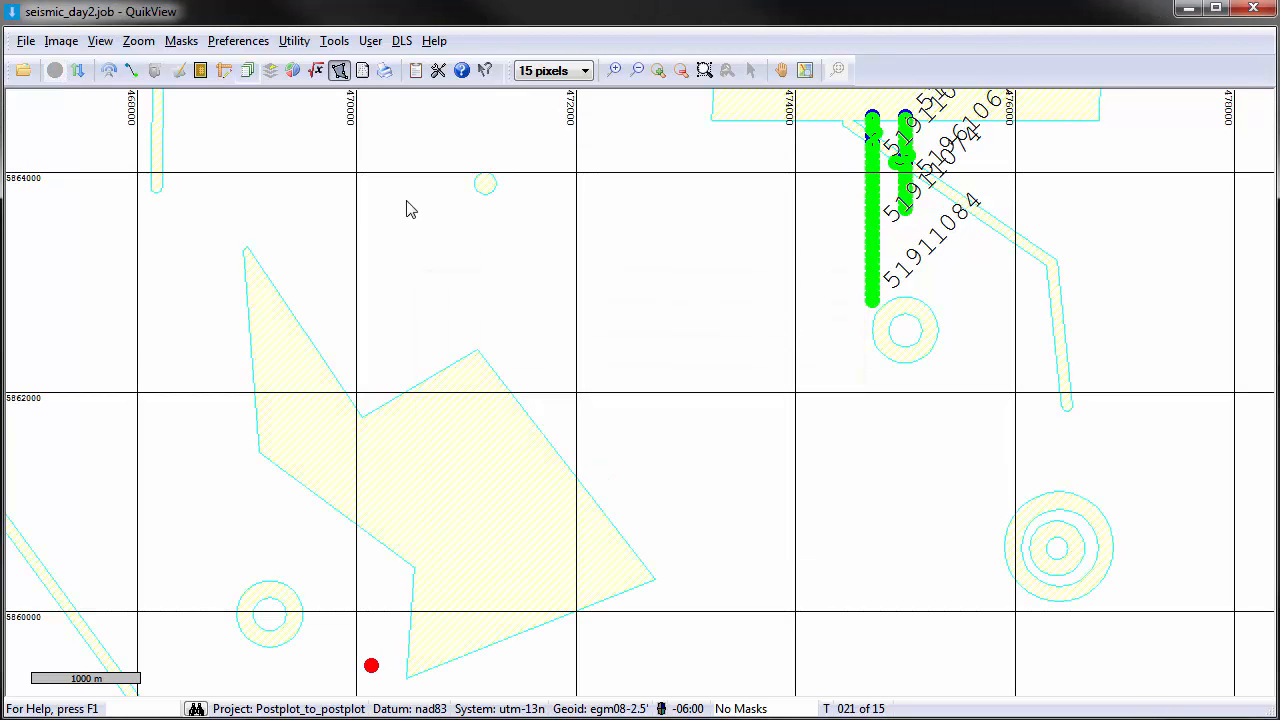
{"action": "left_click", "coordinate": [78, 70]}
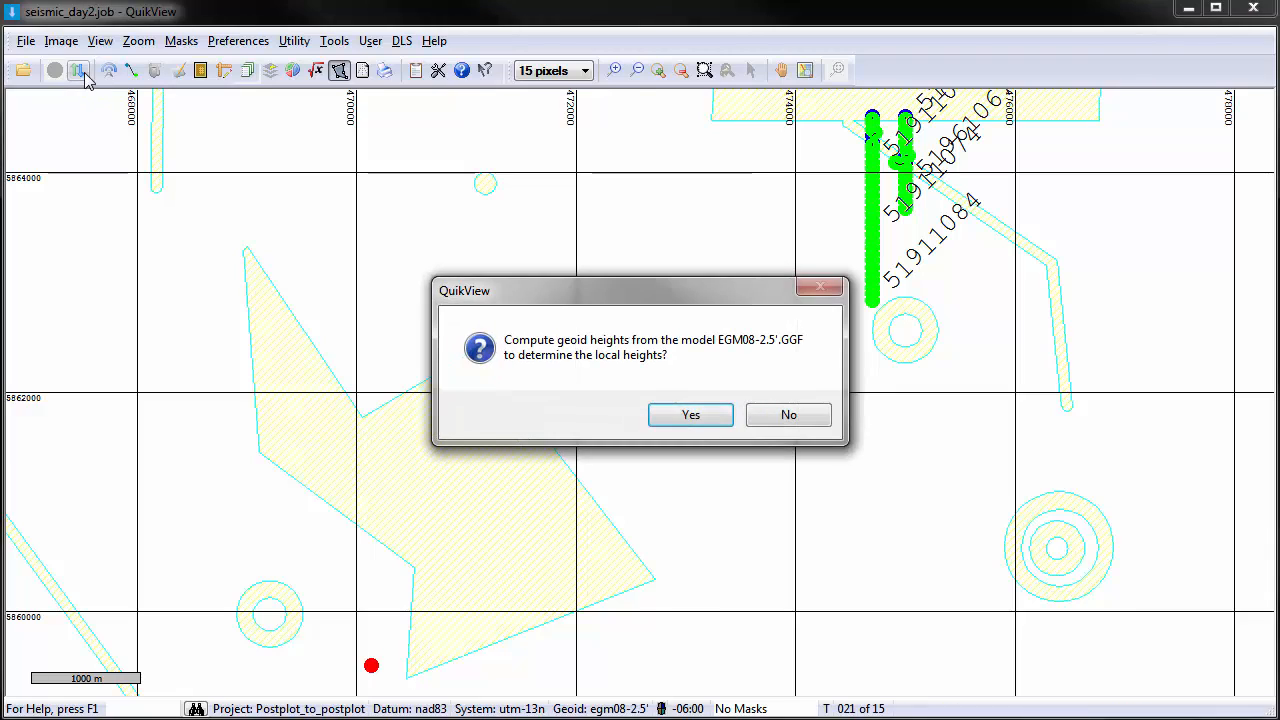
{"action": "left_click", "coordinate": [690, 414]}
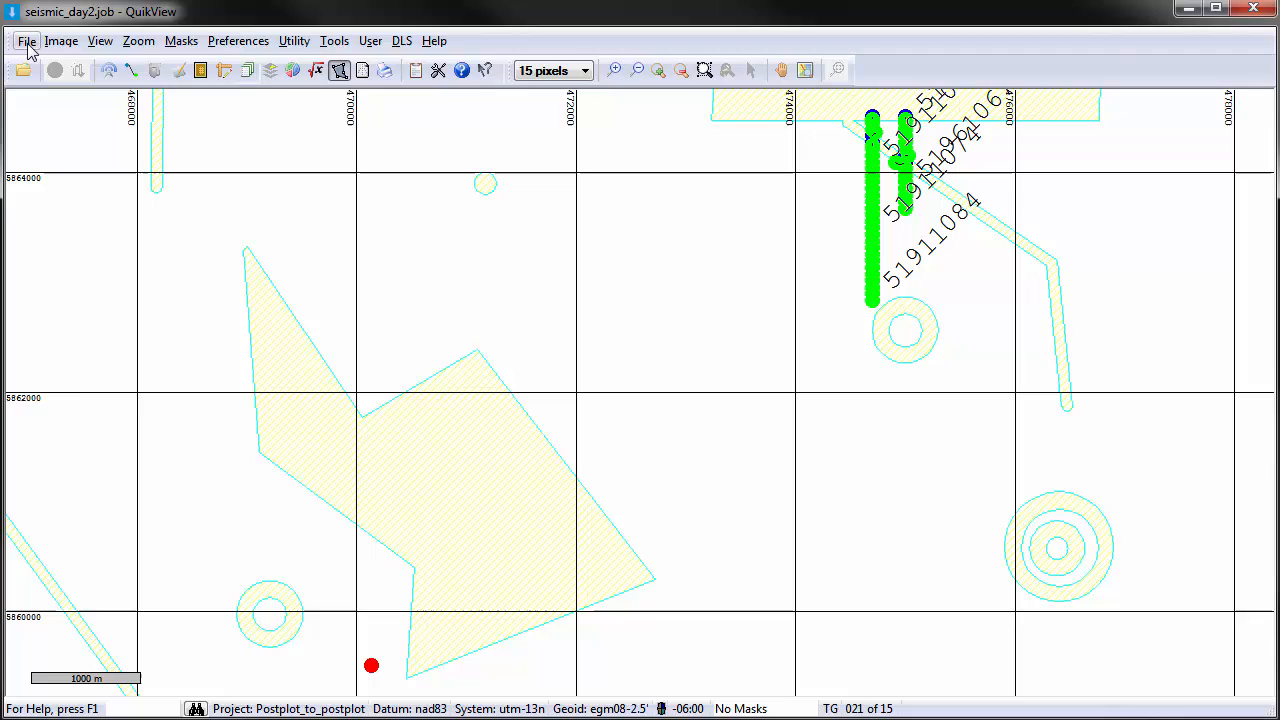
- Update the Postplot_to_Postplot database from Reports, adding 44 Day-2 records to POSTPLOT
{"action": "left_click", "coordinate": [28, 40]}
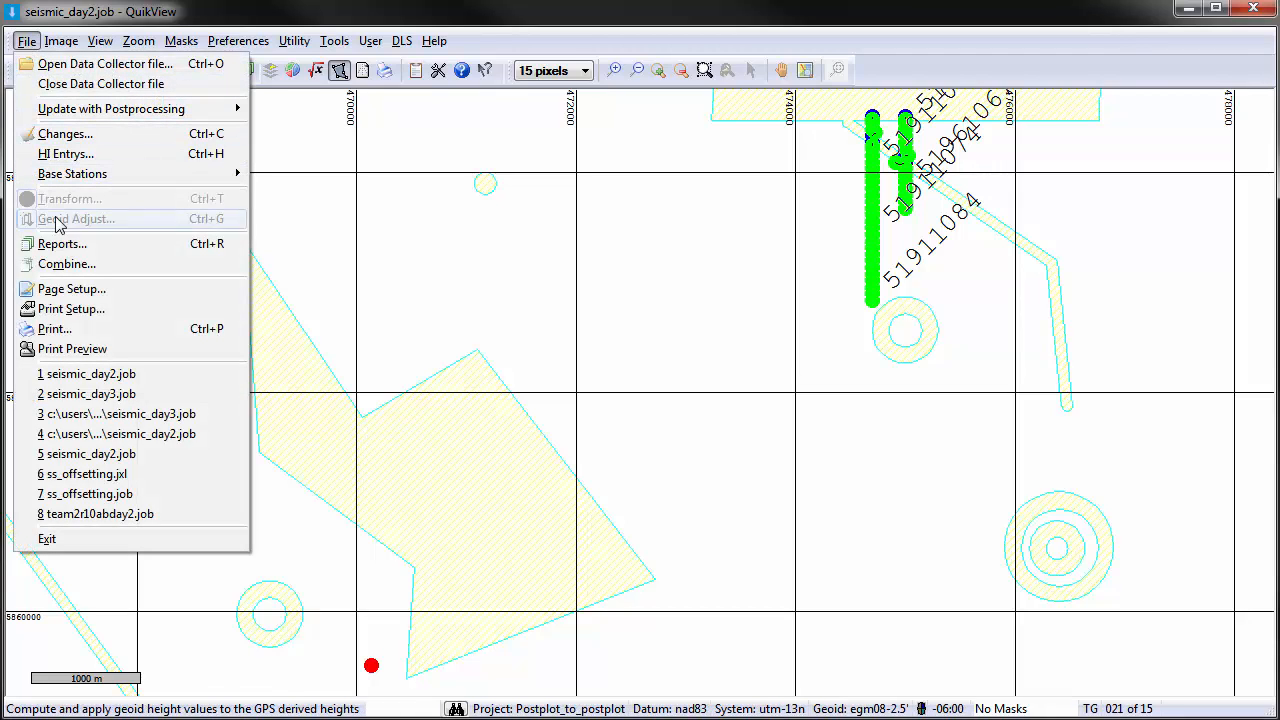
{"action": "left_click", "coordinate": [62, 244]}
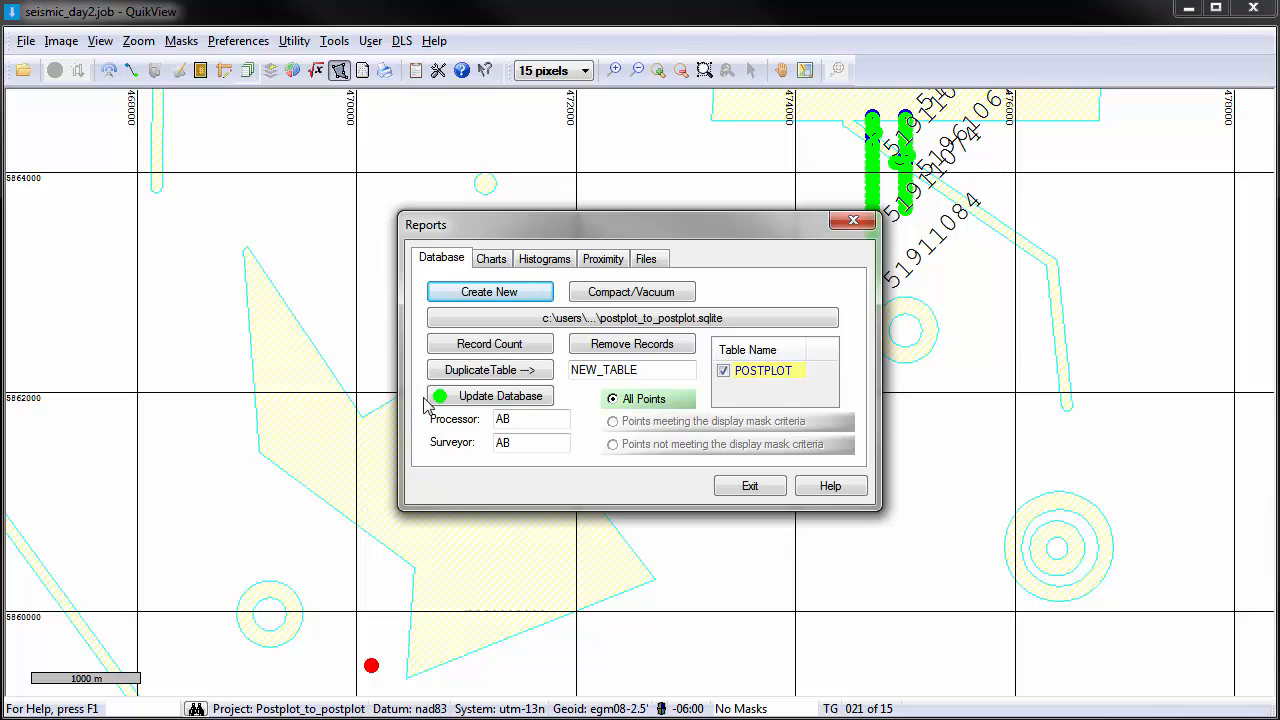
{"action": "left_click", "coordinate": [488, 396]}
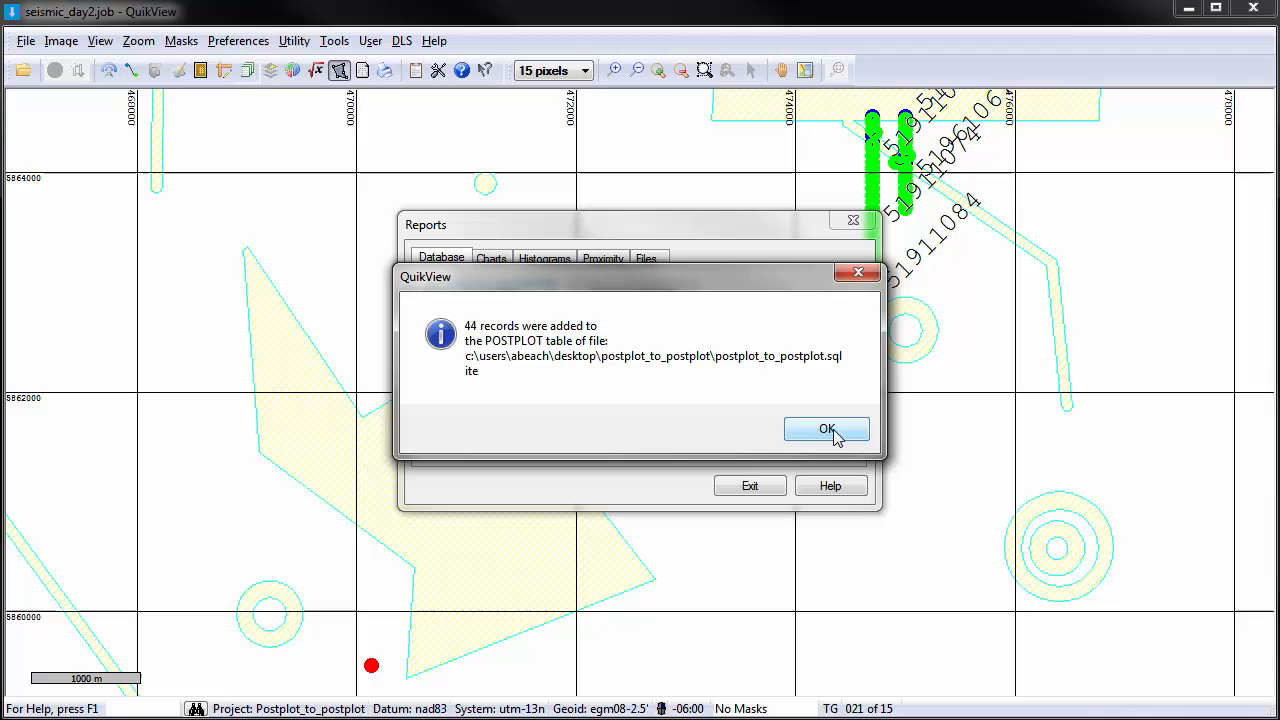
{"action": "left_click", "coordinate": [826, 428]}
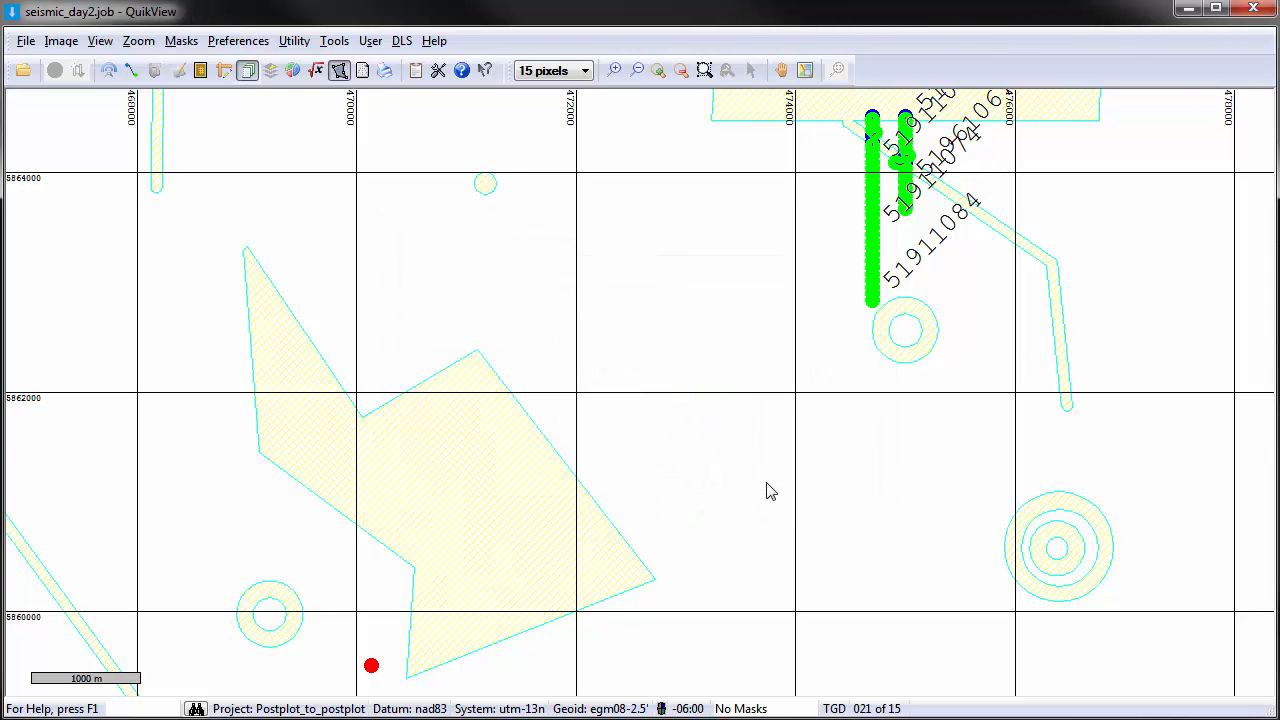
{"action": "left_click", "coordinate": [26, 40]}
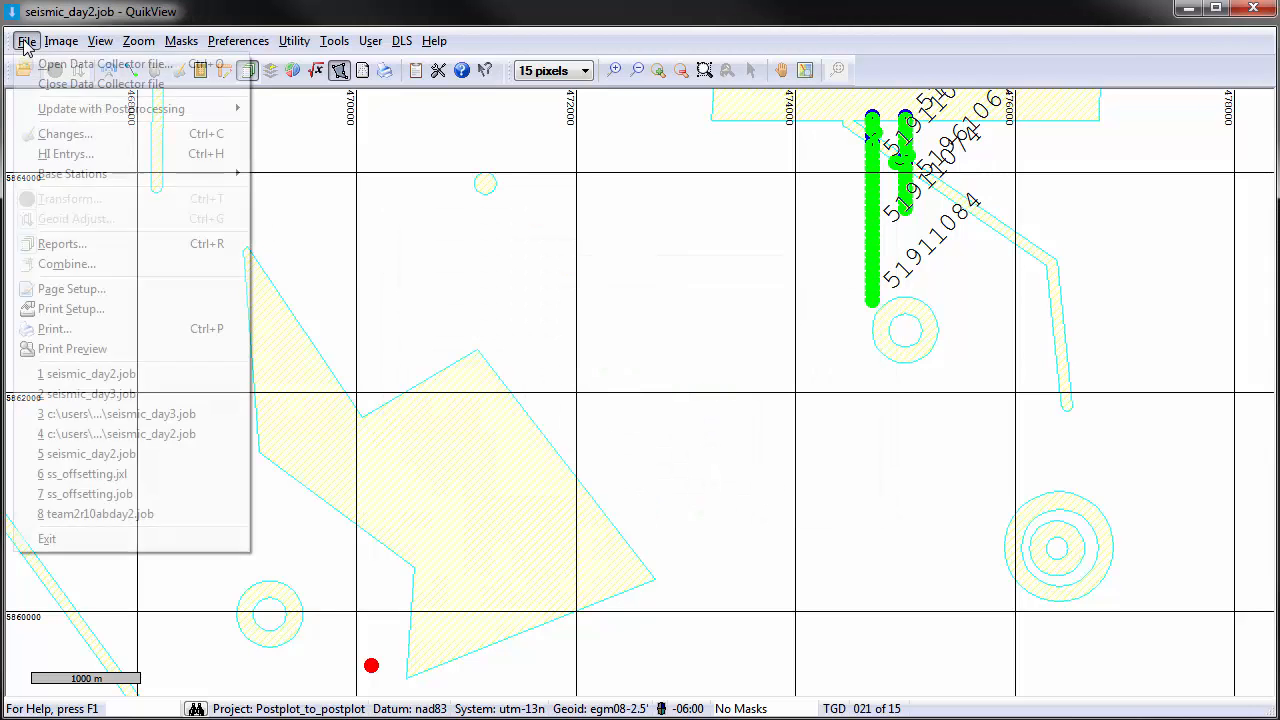
- Load Seismic_Day3.job with Point ID as the station name field and dismiss the summary
{"action": "left_click", "coordinate": [104, 84]}
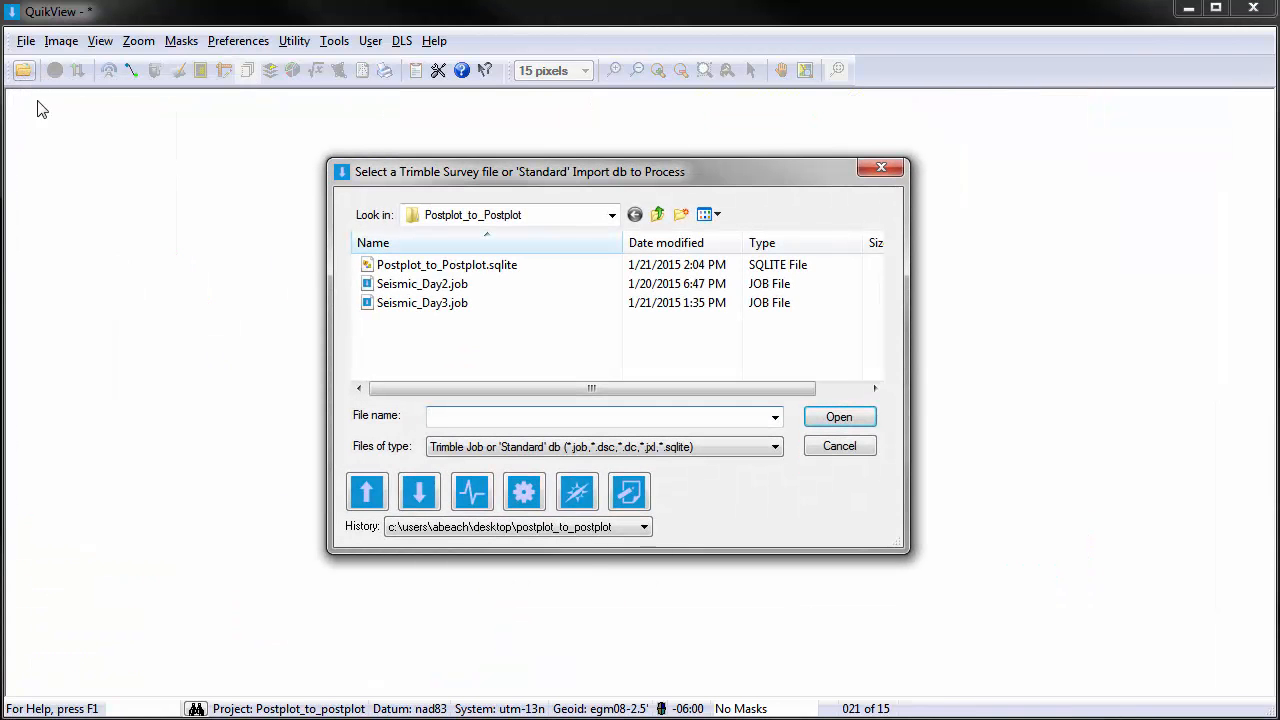
{"action": "left_click", "coordinate": [420, 302]}
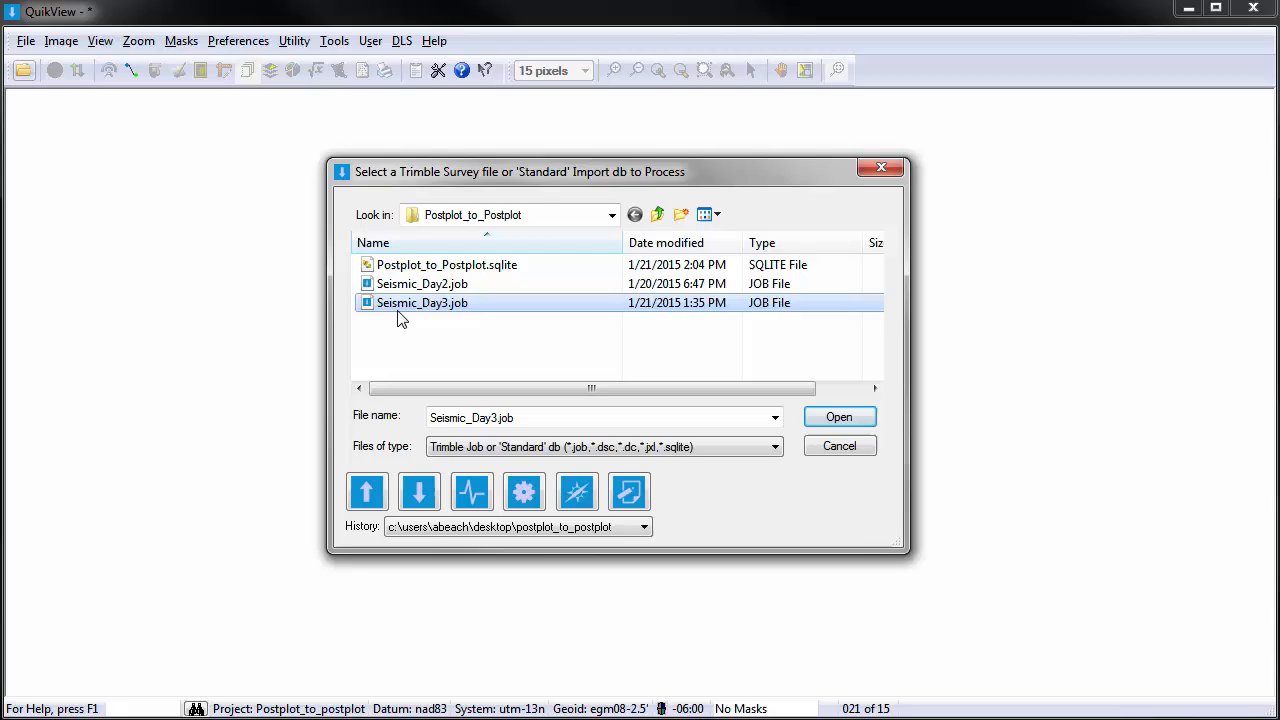
{"action": "left_click", "coordinate": [838, 416]}
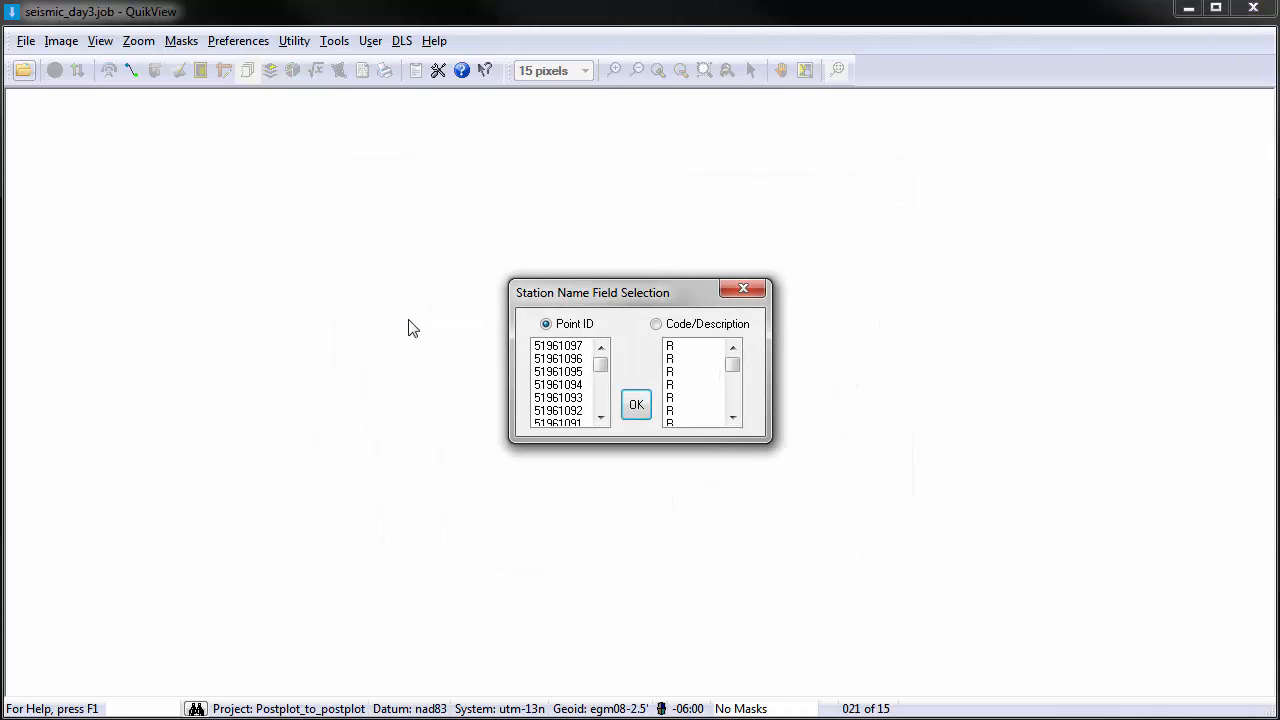
{"action": "left_click", "coordinate": [636, 404]}
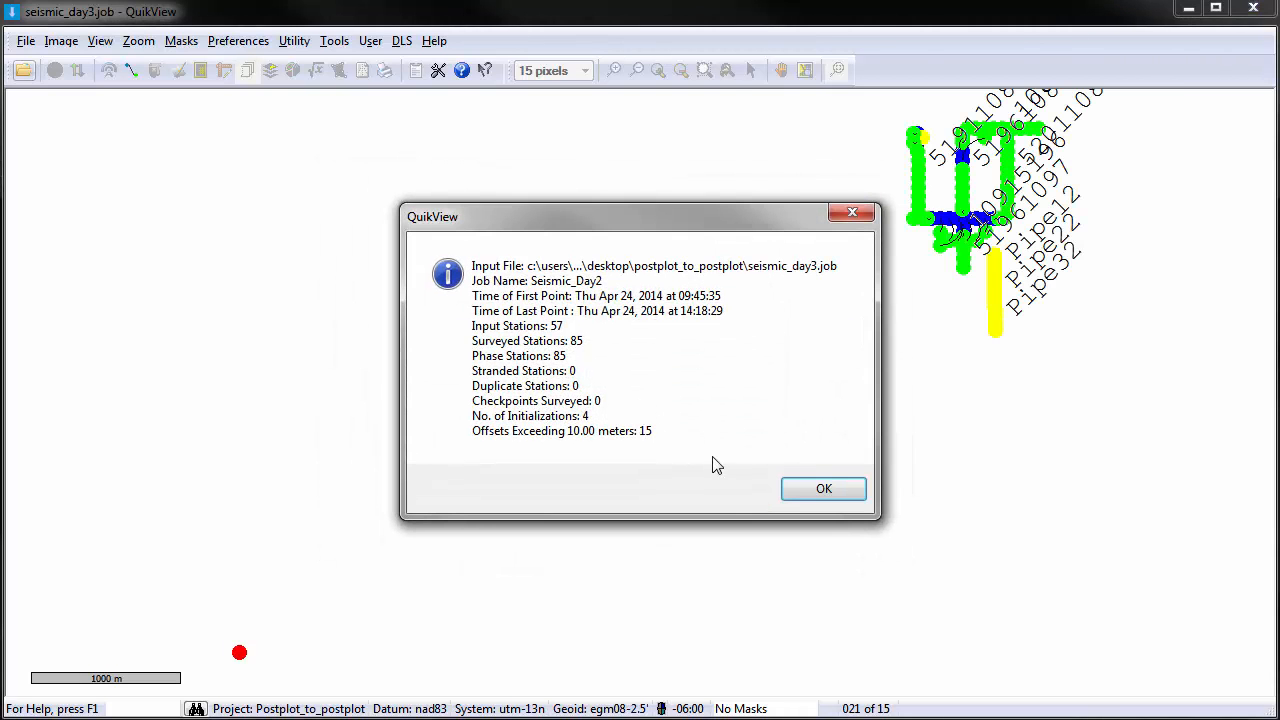
{"action": "left_click", "coordinate": [824, 488]}
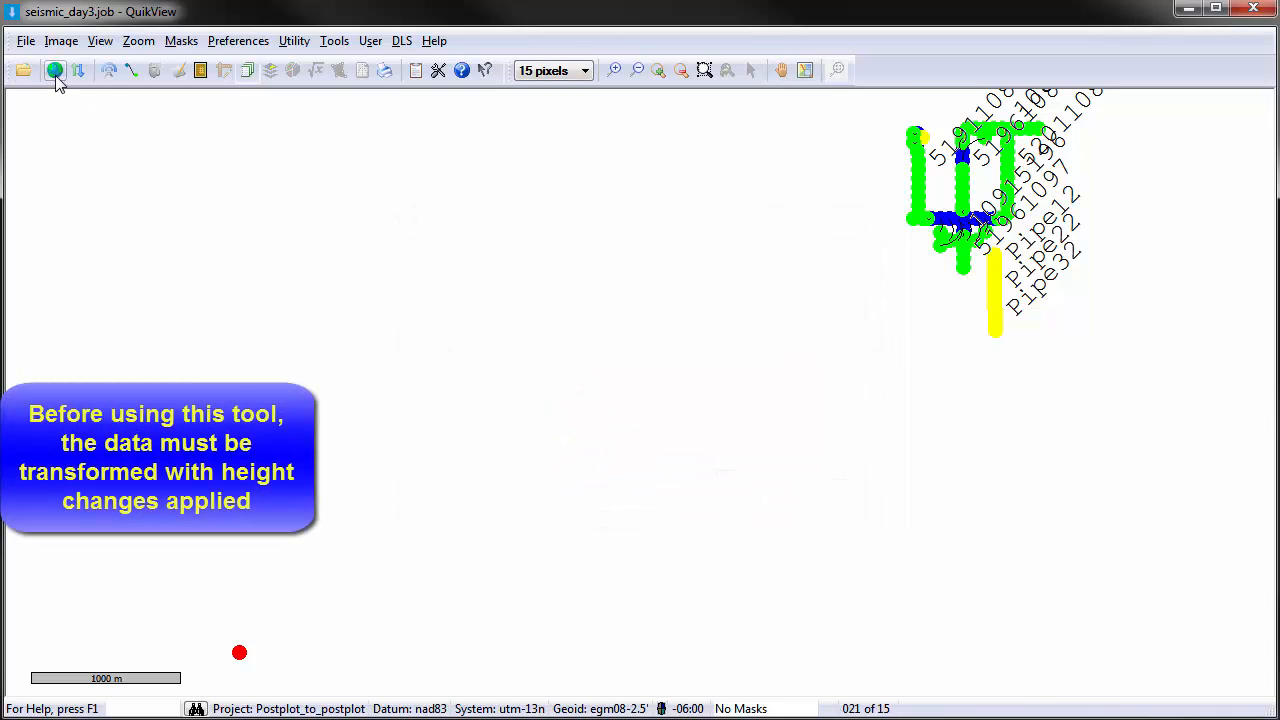
- Transform the Day-3 job to UTM Zone 13N NAD83 and compute EGM08 geoid heights
{"action": "left_click", "coordinate": [56, 68]}
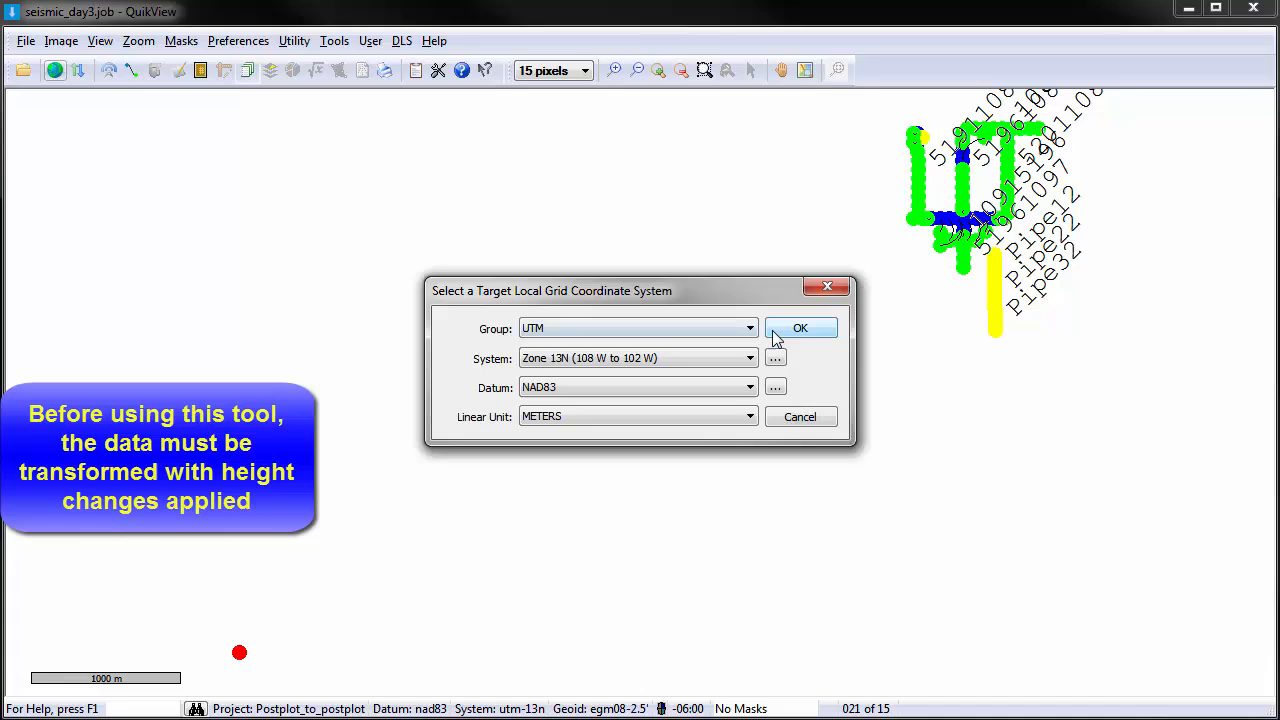
{"action": "left_click", "coordinate": [800, 328]}
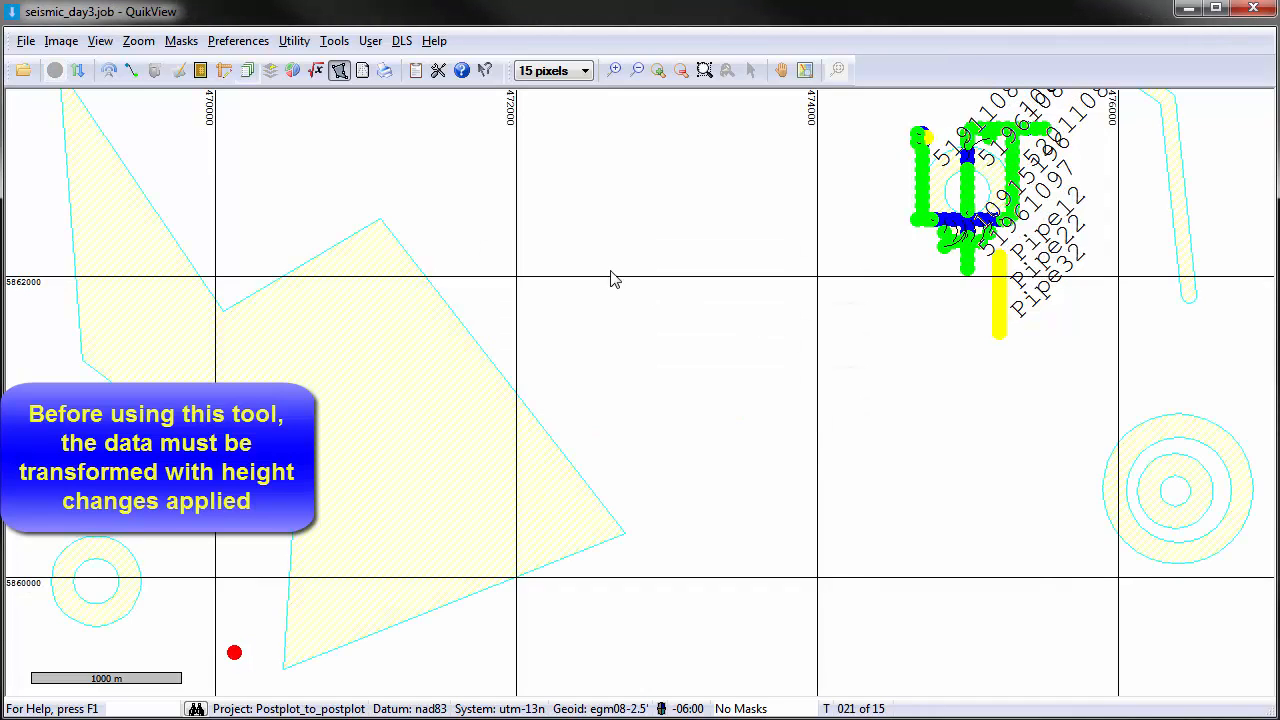
{"action": "left_click", "coordinate": [80, 70]}
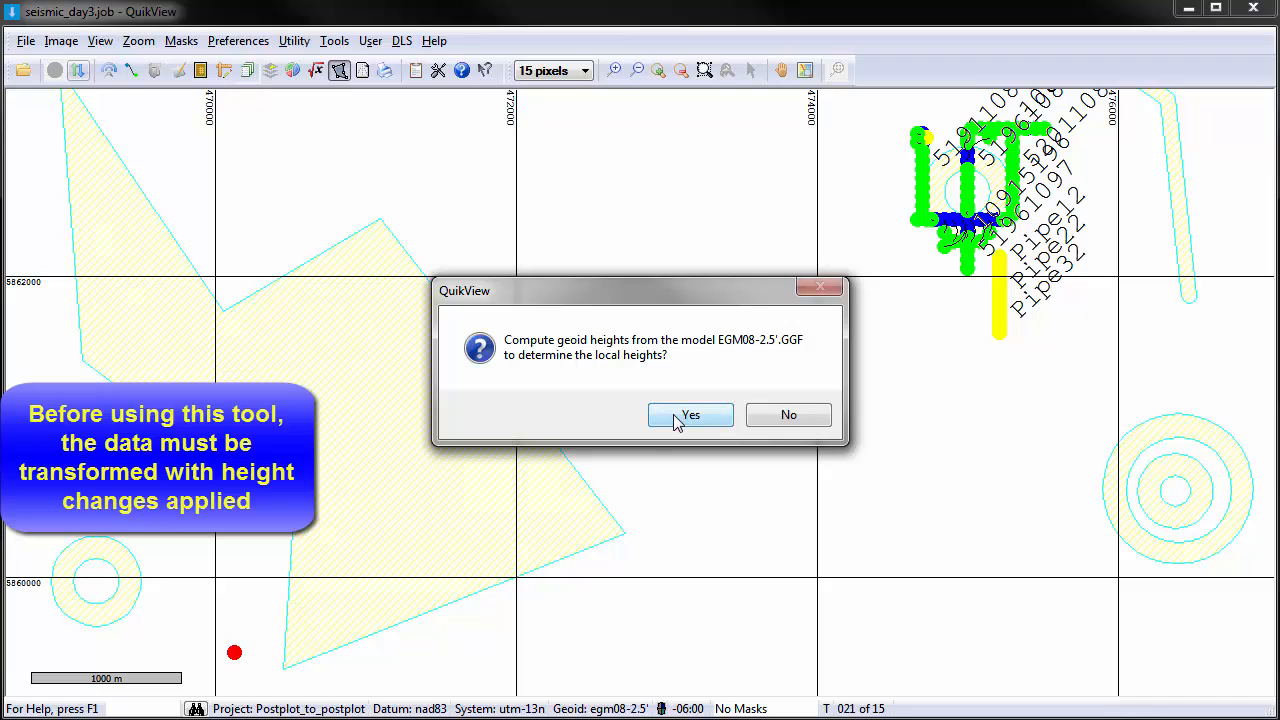
{"action": "left_click", "coordinate": [690, 414]}
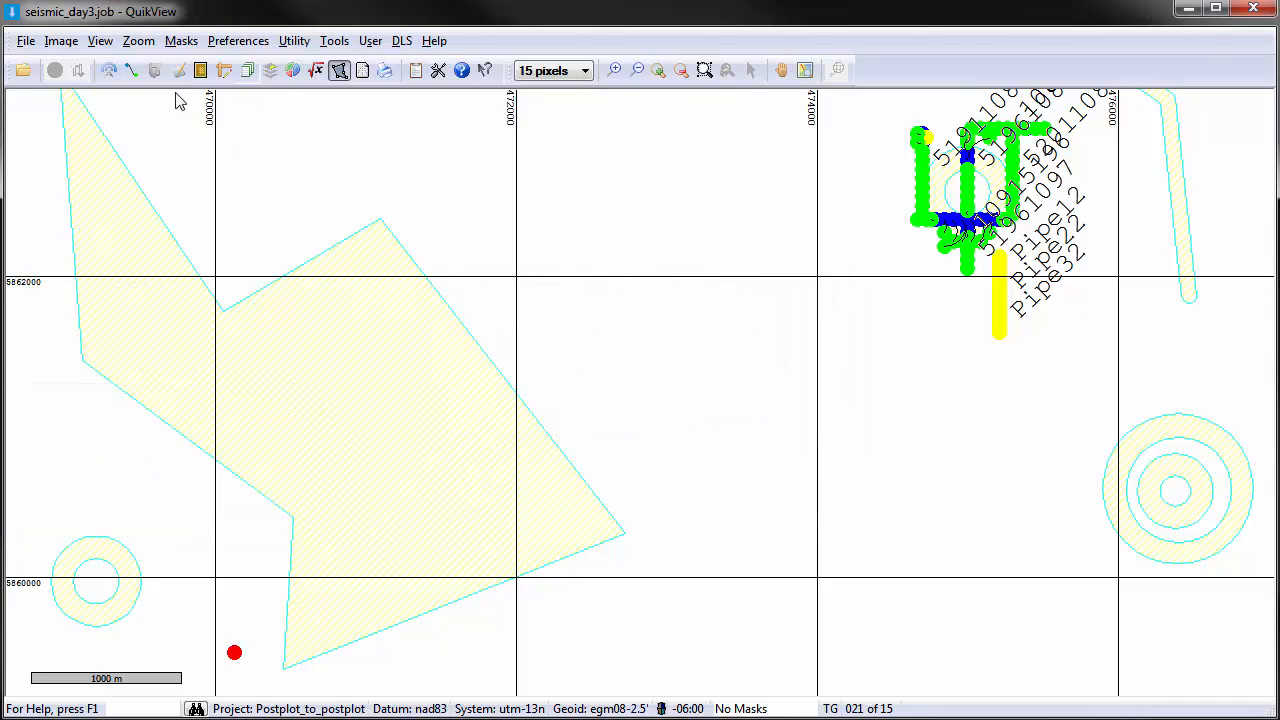
{"action": "left_click", "coordinate": [100, 40]}
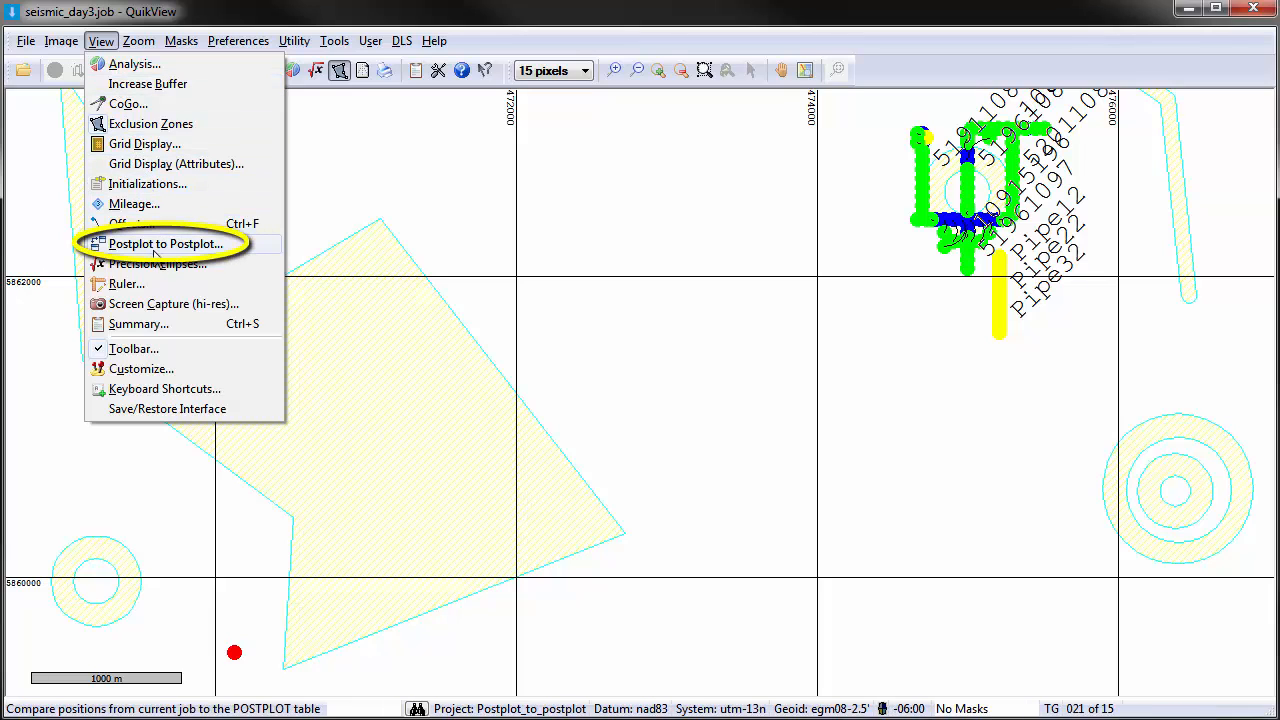
- Run View > Postplot to Postplot, then locate and zoom to station 51911084 on the map
{"action": "left_click", "coordinate": [164, 244]}
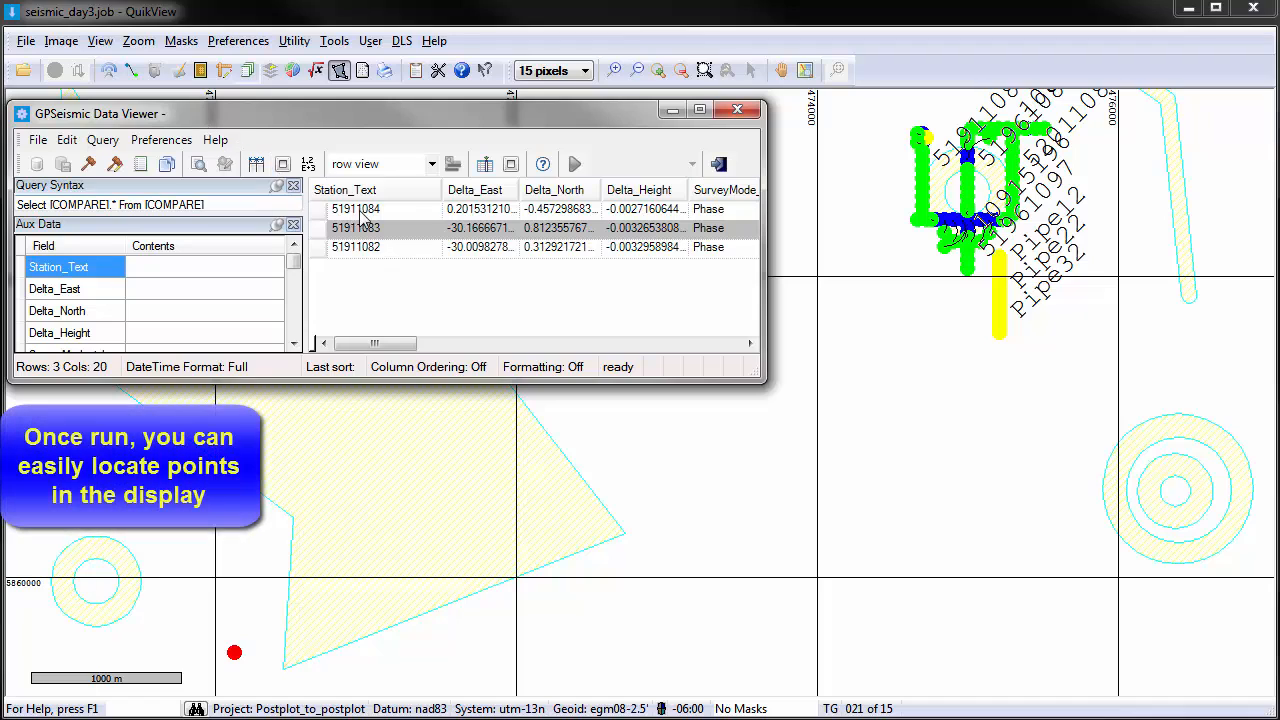
{"action": "left_click", "coordinate": [356, 208]}
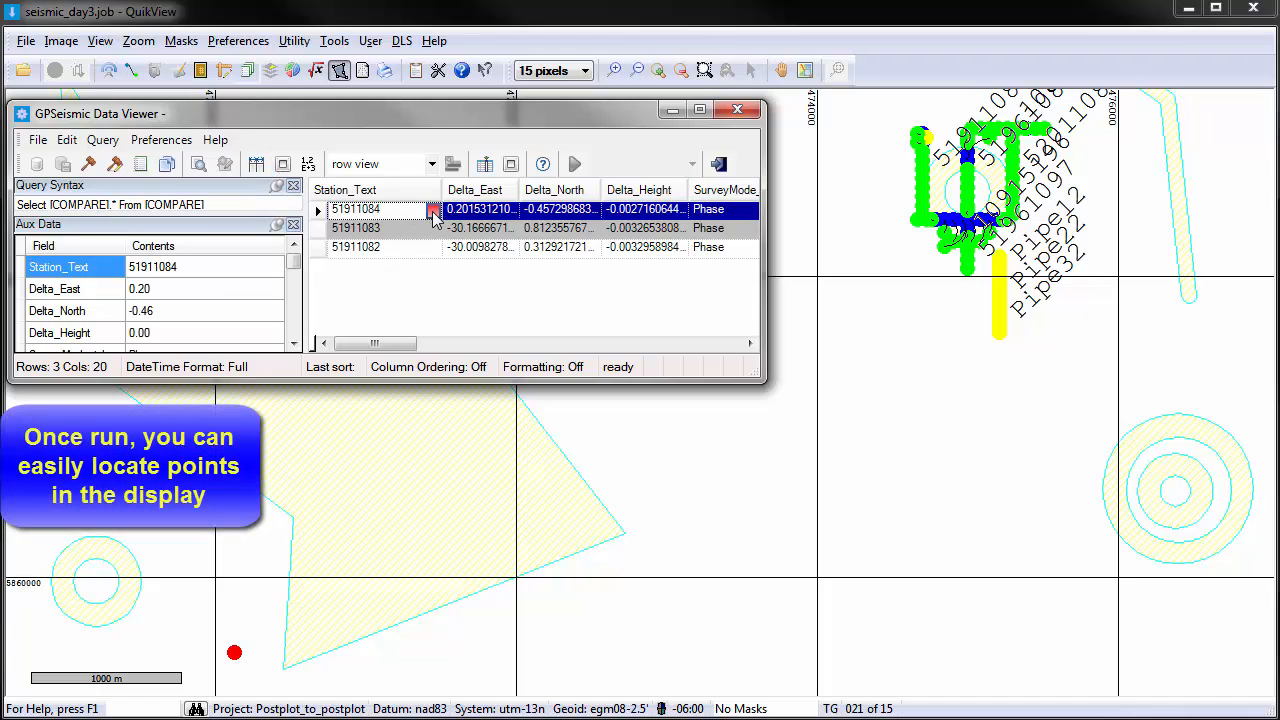
{"action": "left_click", "coordinate": [356, 208]}
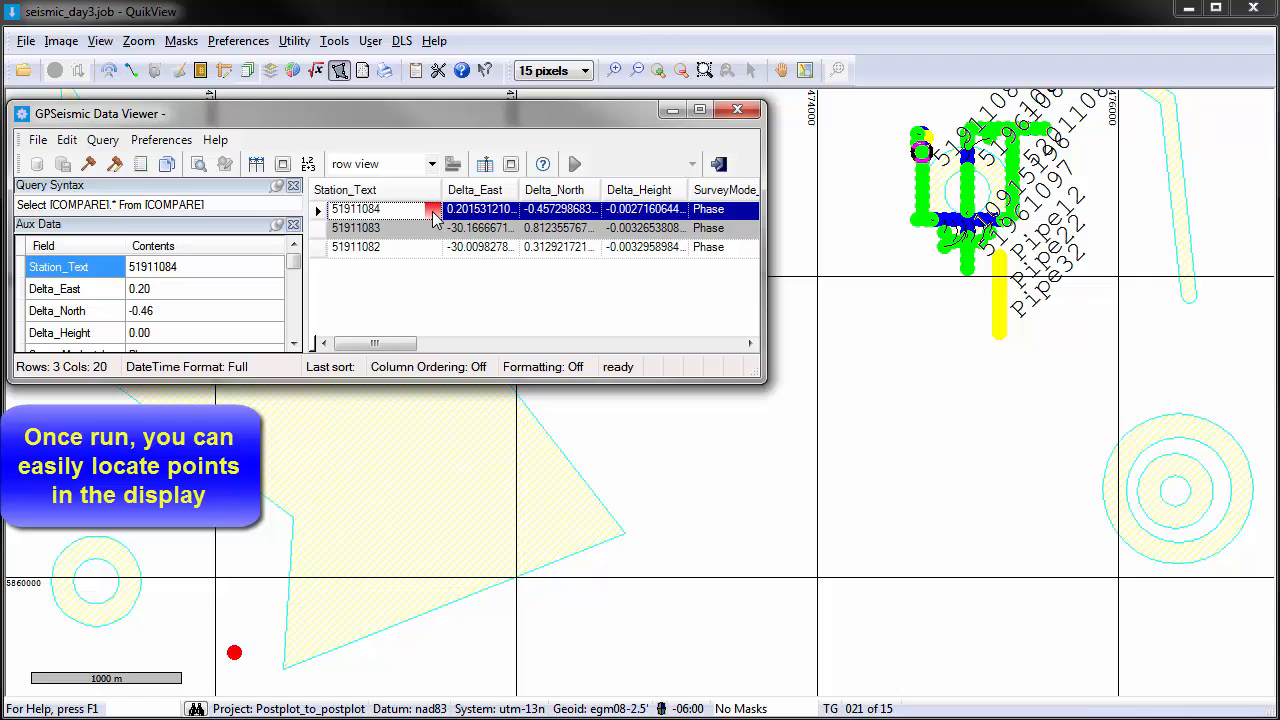
{"action": "left_click", "coordinate": [356, 228]}
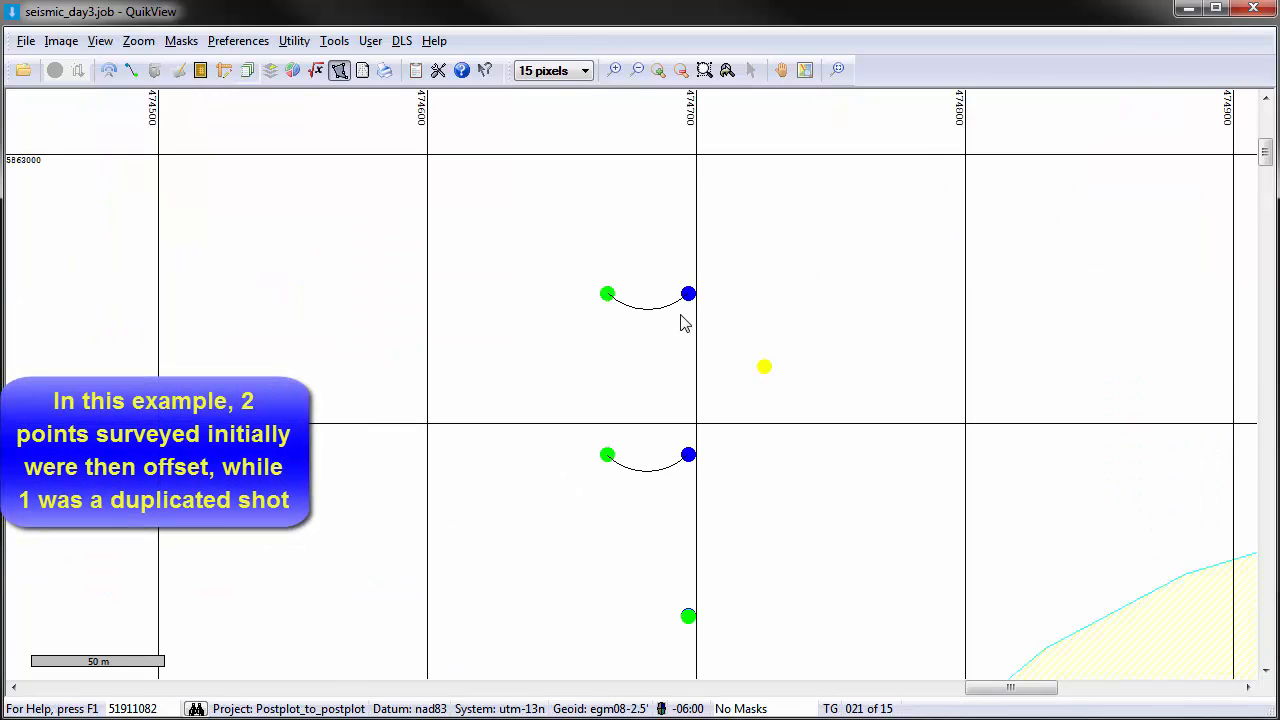
{"action": "mouse_move", "coordinate": [672, 482]}
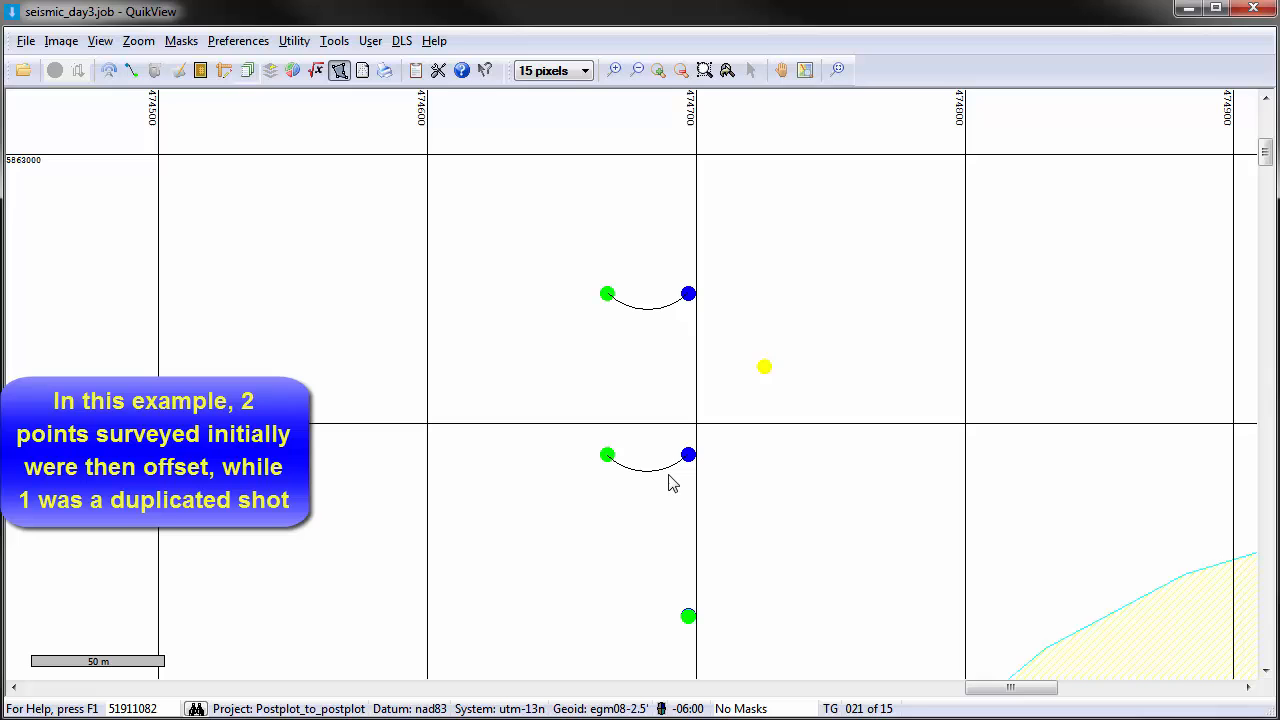